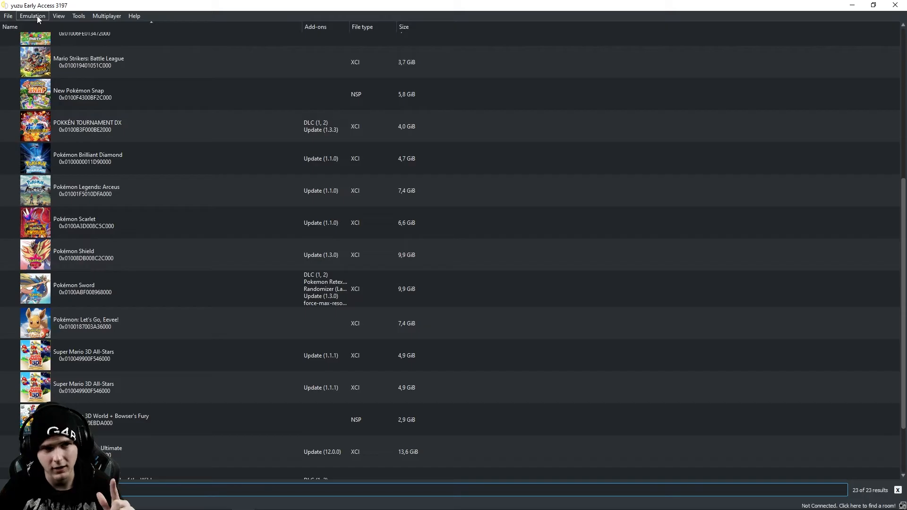
- Set the System Network Interface to Ethernet in the emulator configuration and save it
{"action": "left_click", "coordinate": [32, 16]}
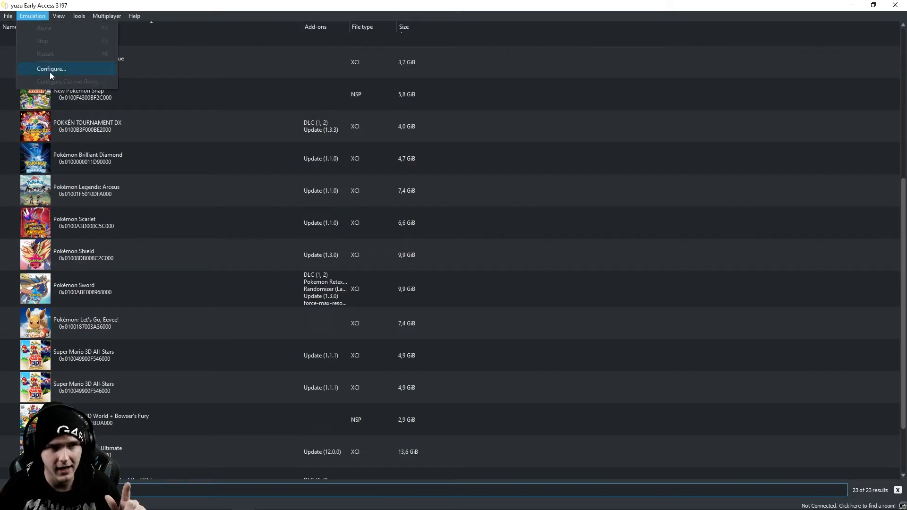
{"action": "left_click", "coordinate": [51, 68]}
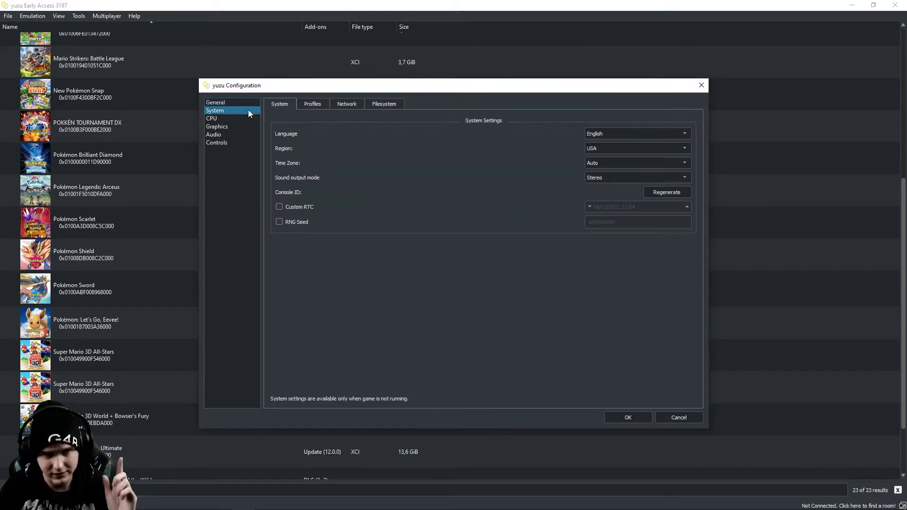
{"action": "left_click", "coordinate": [347, 104]}
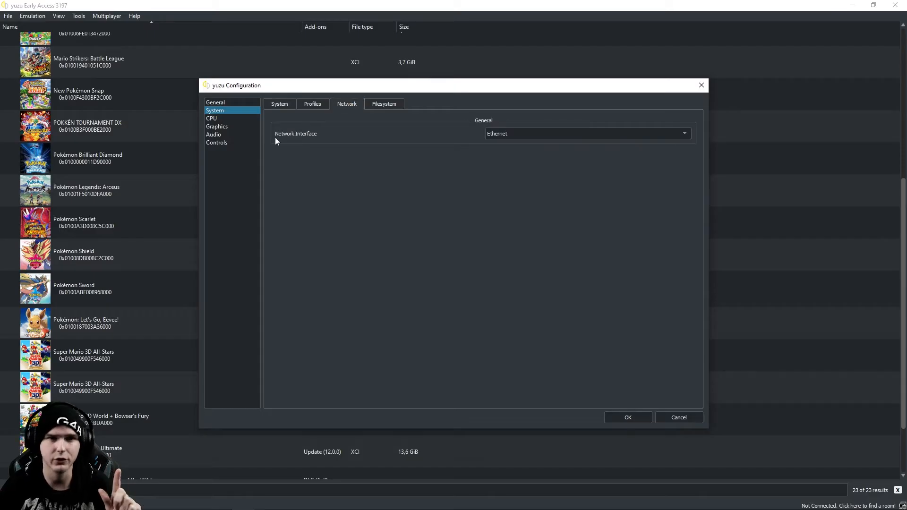
{"action": "left_click", "coordinate": [586, 133]}
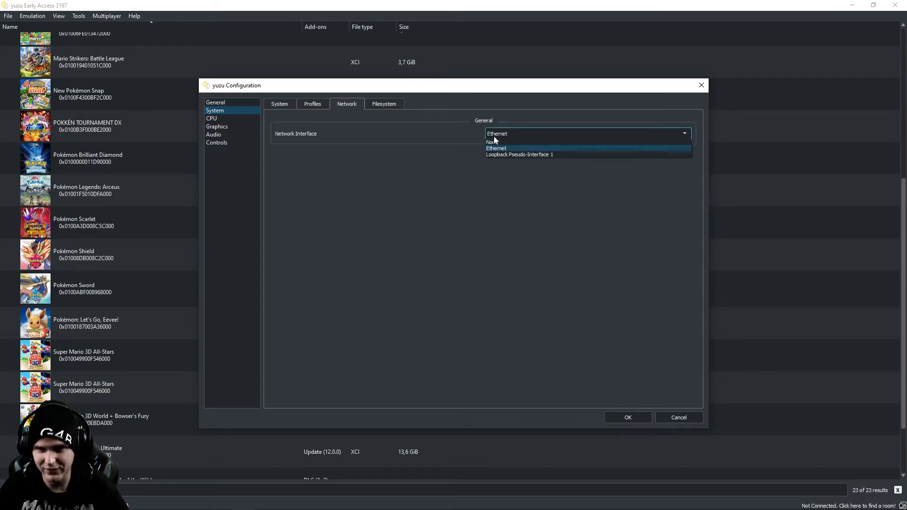
{"action": "left_click", "coordinate": [495, 148]}
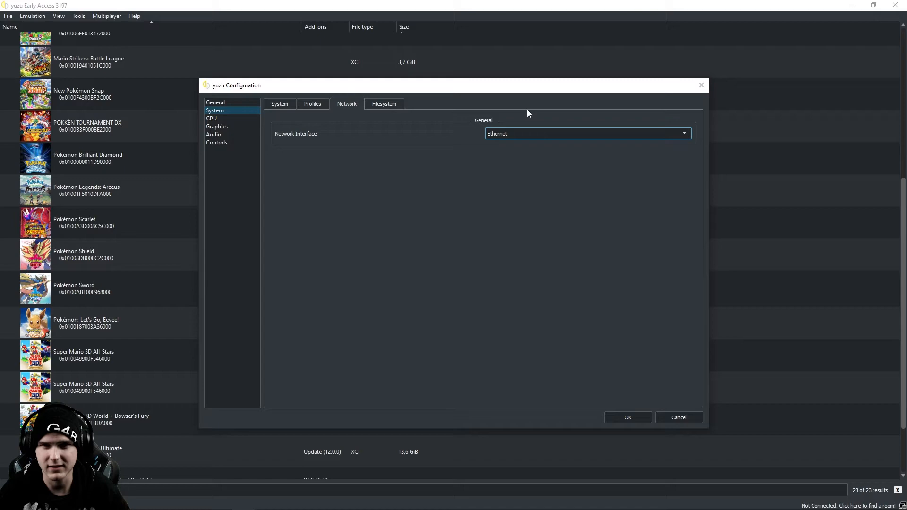
{"action": "left_click", "coordinate": [627, 418]}
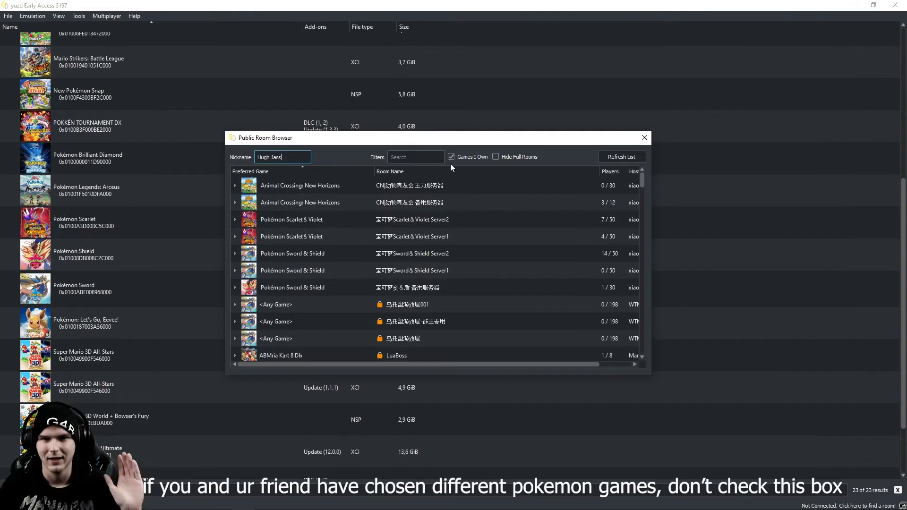
{"action": "mouse_move", "coordinate": [459, 165]}
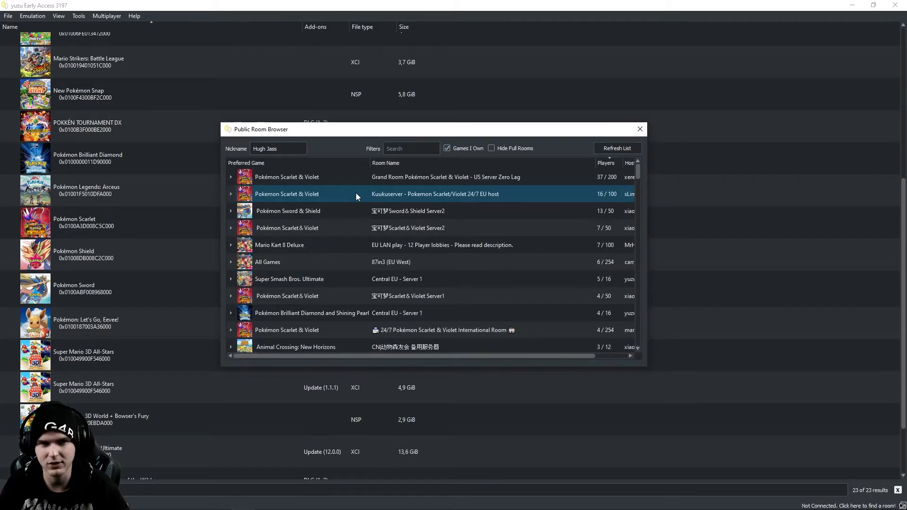
- Join the Kuukuserver Pokémon Scarlet/Violet 24/7 EU host room from the public lobby
{"action": "double_click", "coordinate": [435, 195]}
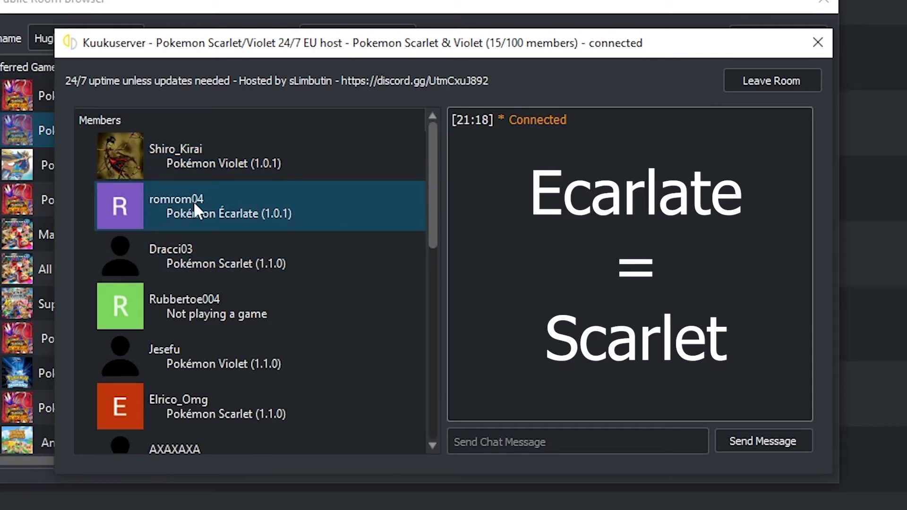
{"action": "mouse_move", "coordinate": [268, 232]}
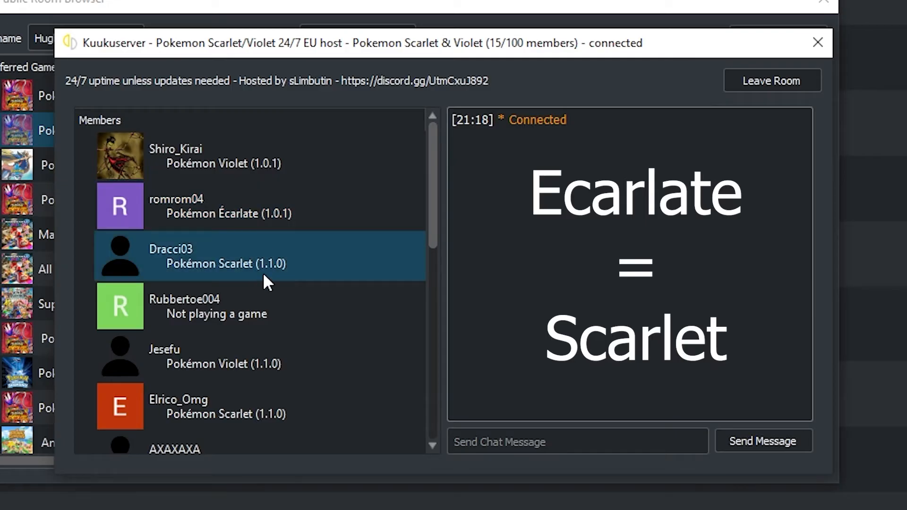
{"action": "mouse_move", "coordinate": [287, 211]}
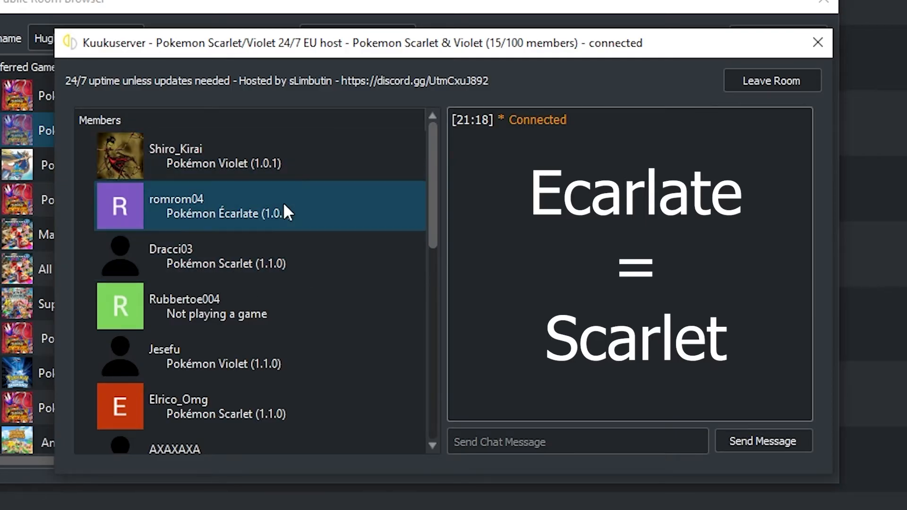
{"action": "mouse_move", "coordinate": [299, 196]}
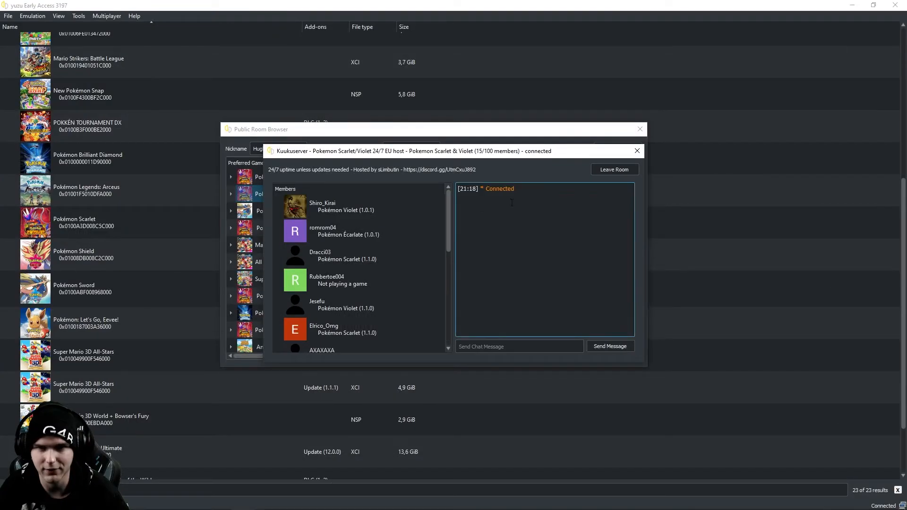
- Close the room chat and the Public Room Browser while remaining connected to the room
{"action": "left_click", "coordinate": [636, 150]}
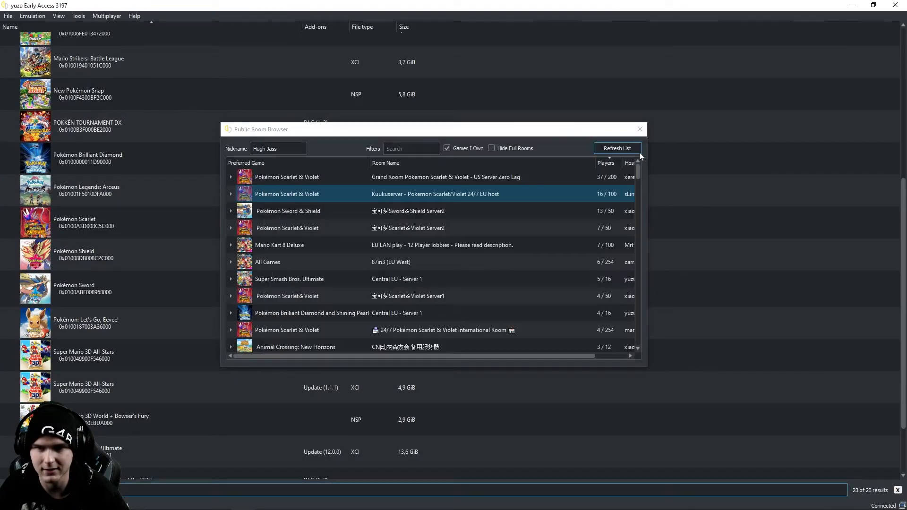
{"action": "left_click", "coordinate": [641, 129]}
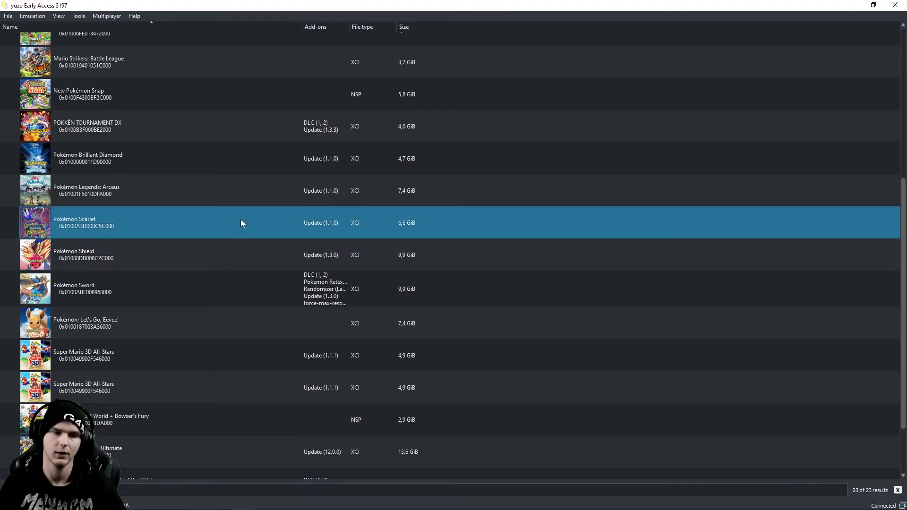
- Launch Pokémon Scarlet from the game library
{"action": "double_click", "coordinate": [74, 222]}
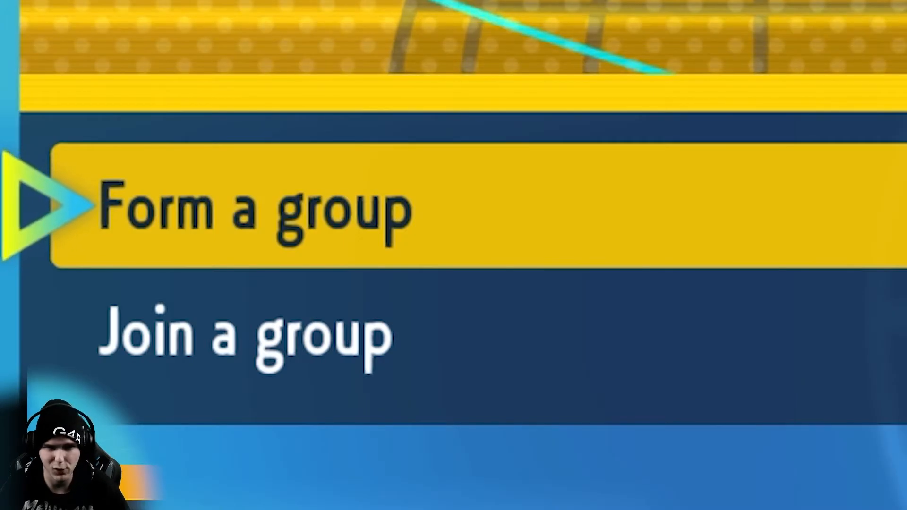
- Form a new Union Circle group so the game shows a Link Code to share
{"action": "left_click", "coordinate": [251, 209]}
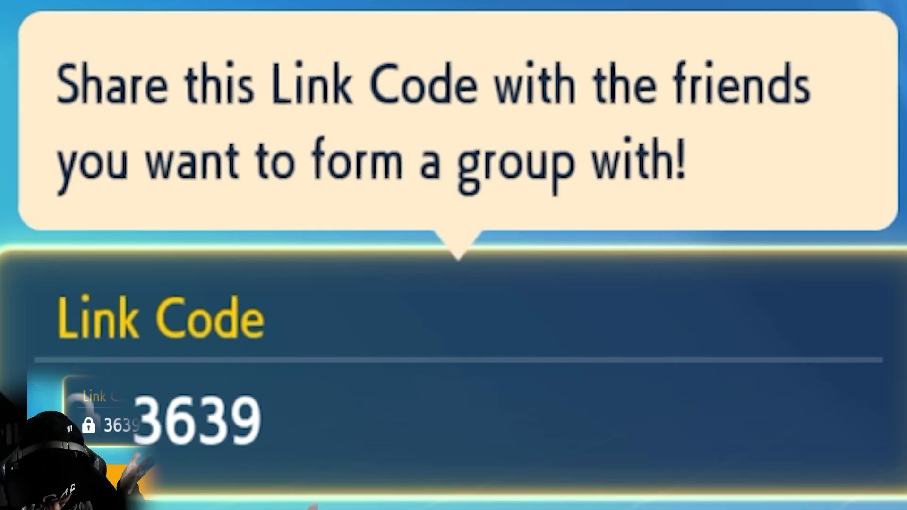